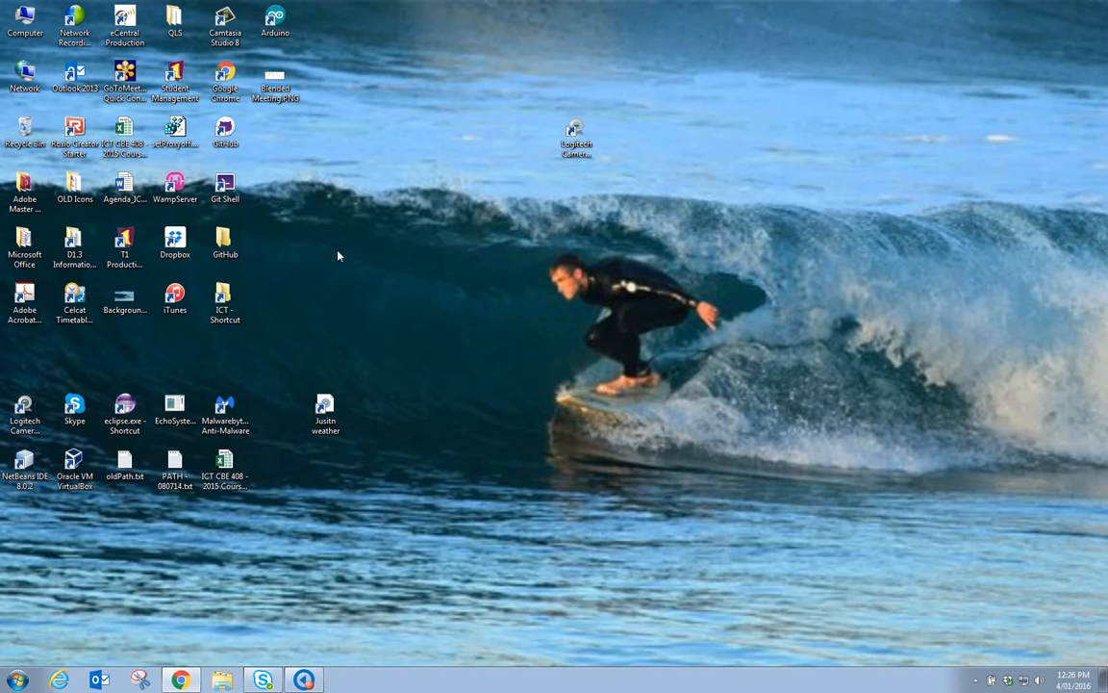
Step: Launch the Arduino IDE from its desktop shortcut after briefly opening the Start menu
click(15, 679)
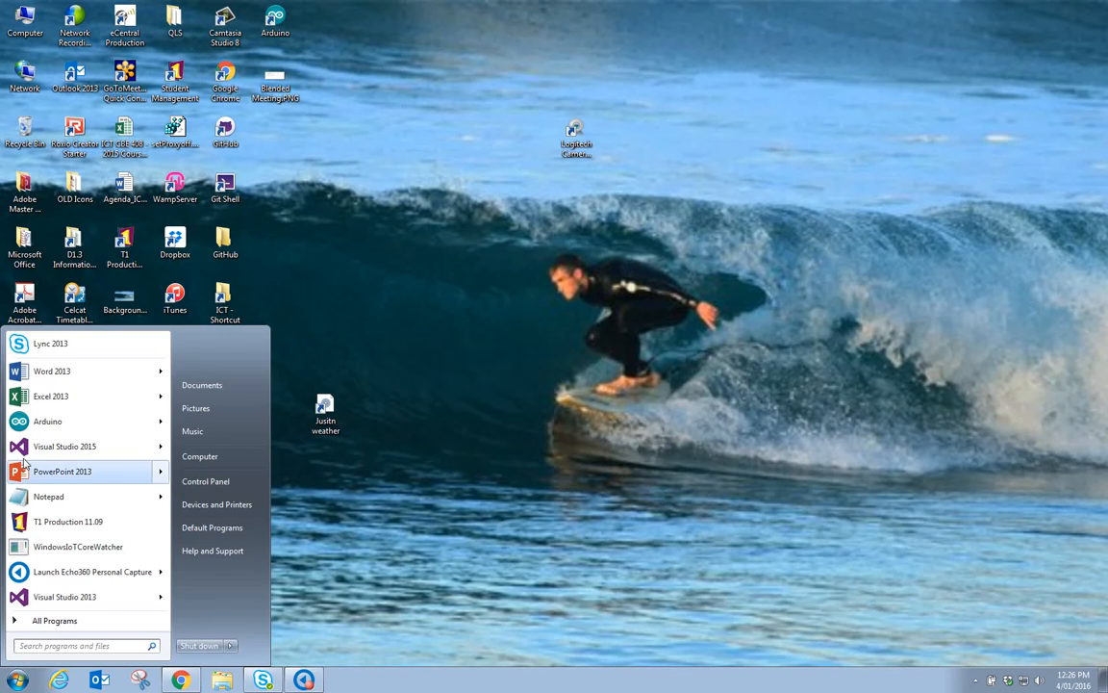
click(475, 137)
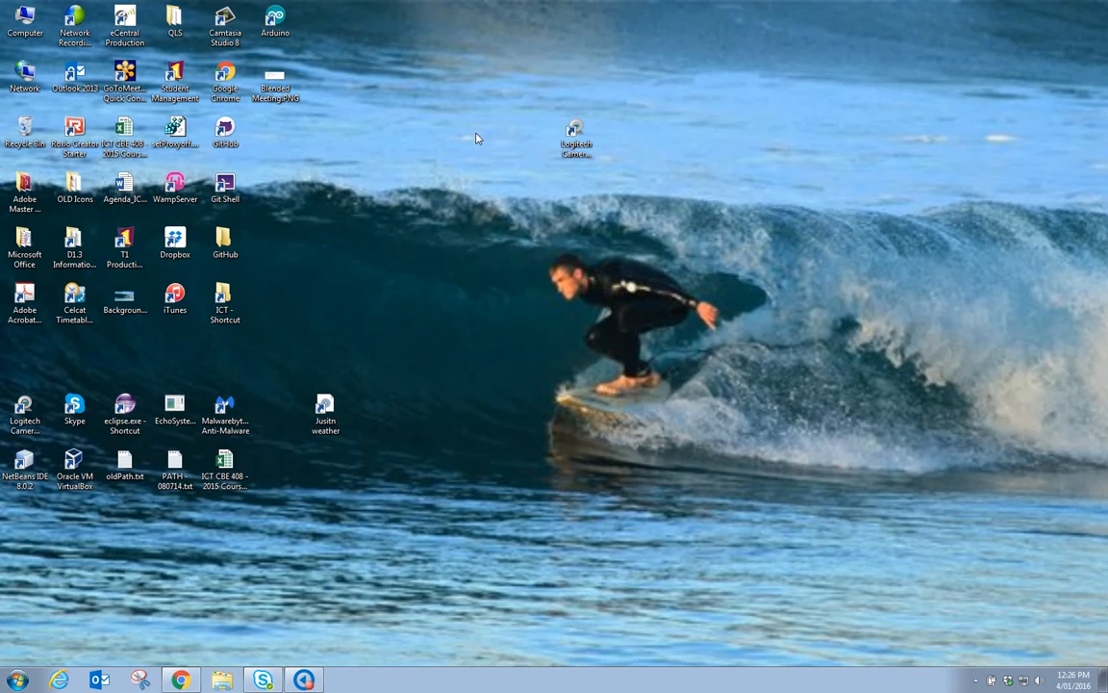
double_click(275, 19)
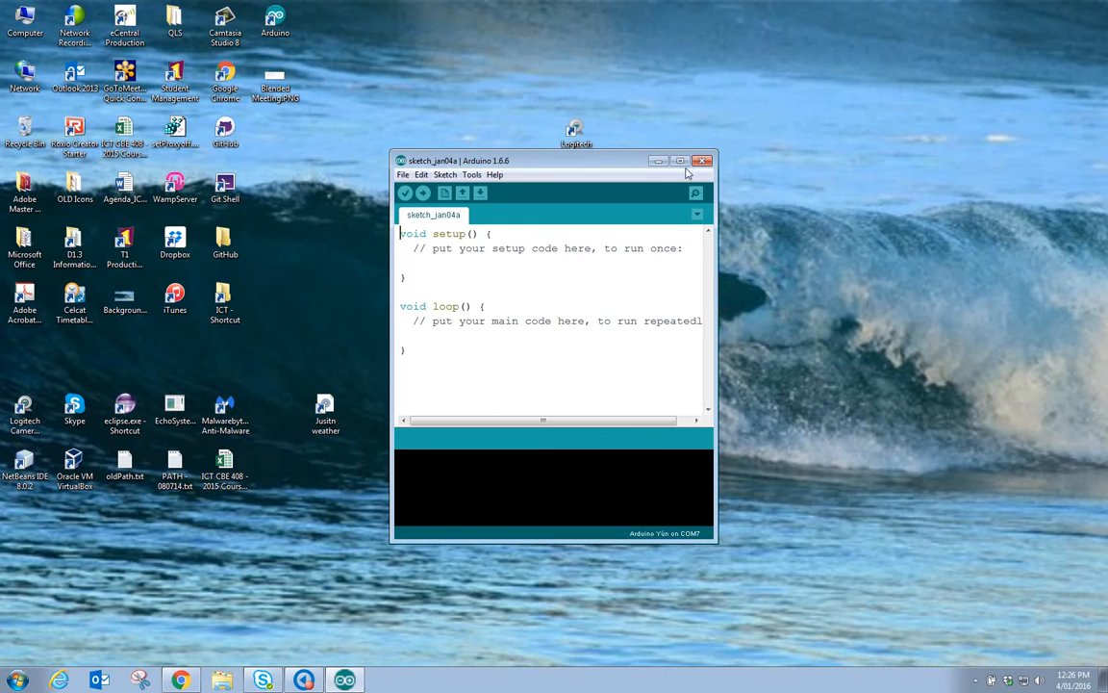
Step: Maximize the sketch window and confirm COM7 (Arduino Yún) is the selected port
click(681, 160)
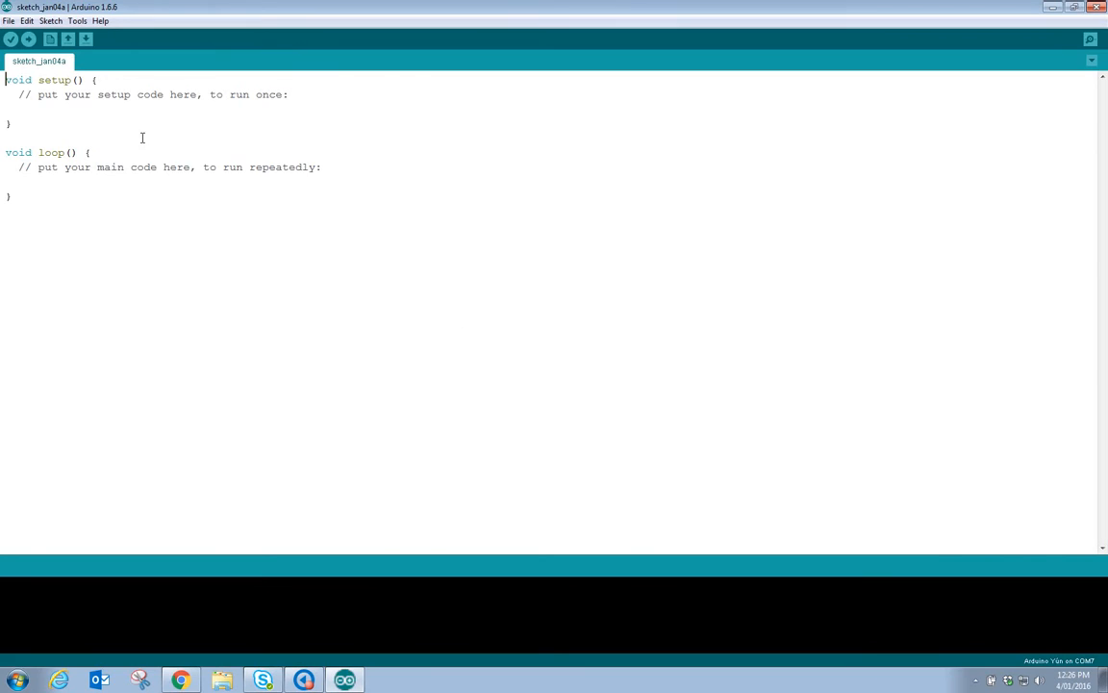
click(77, 21)
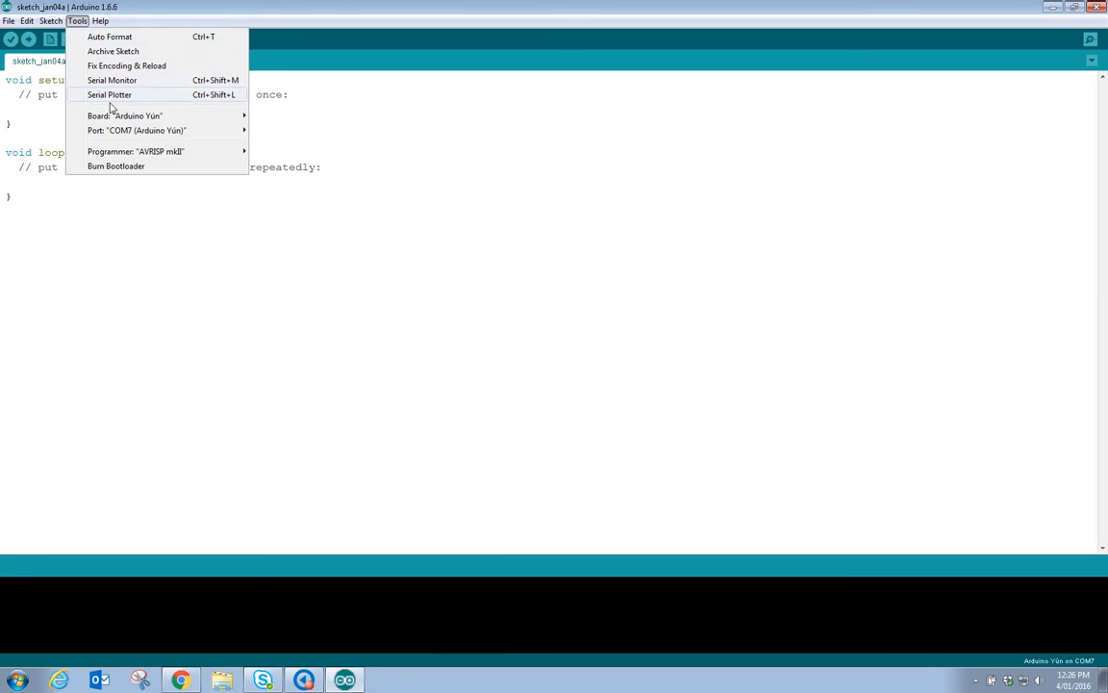
click(135, 130)
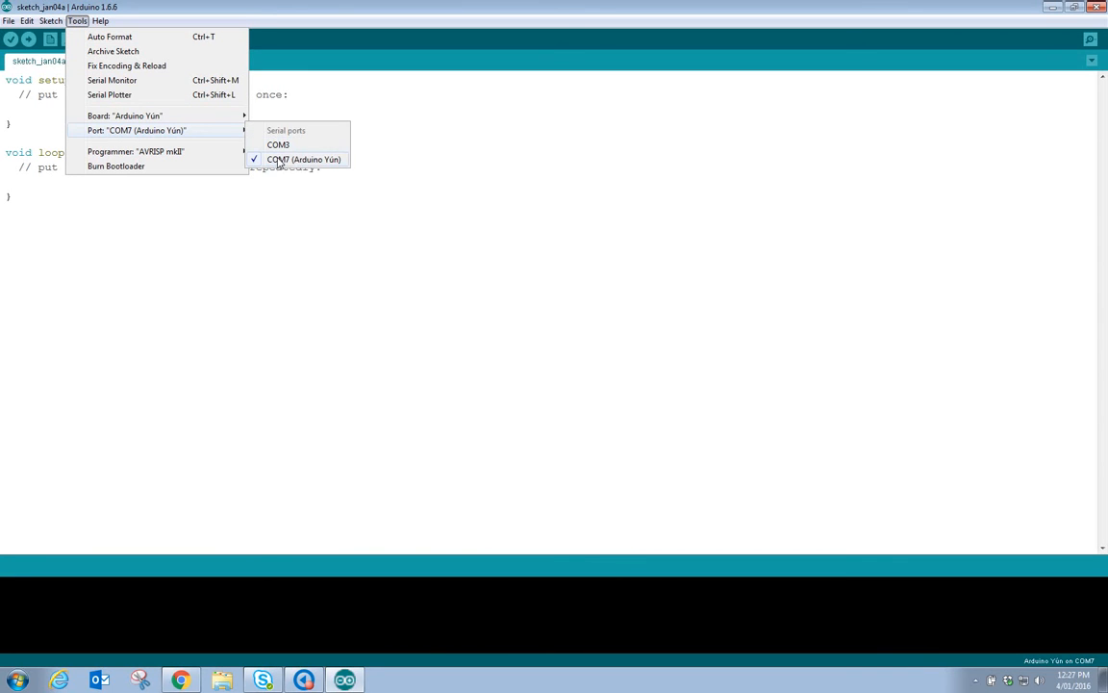
mouse_move(305, 166)
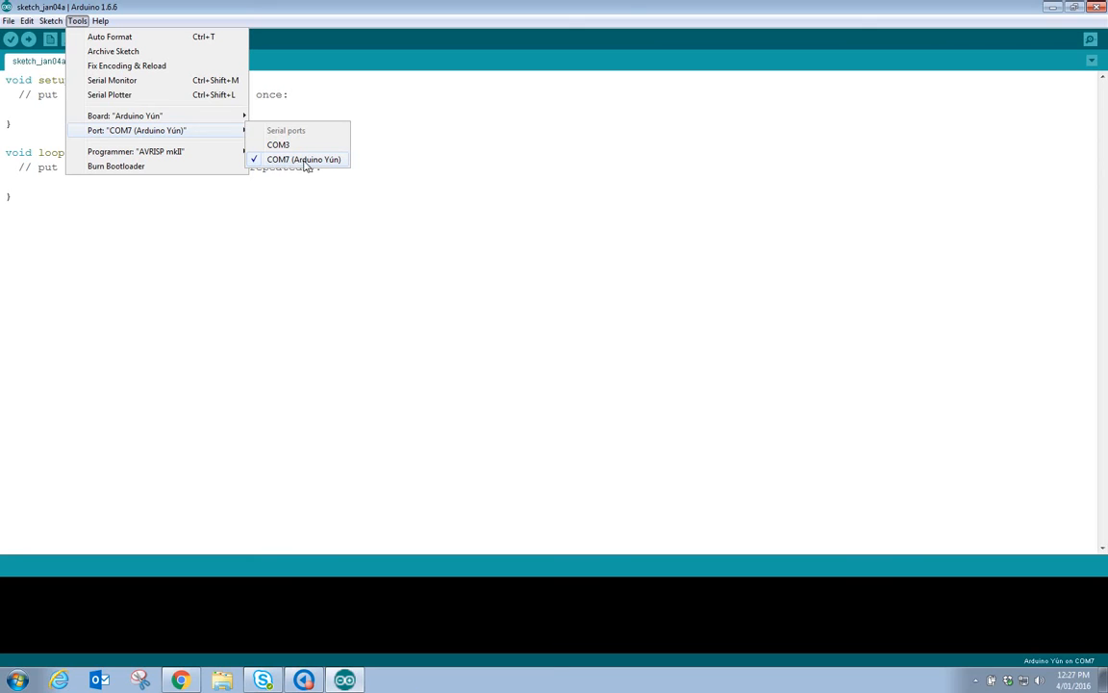
mouse_move(282, 166)
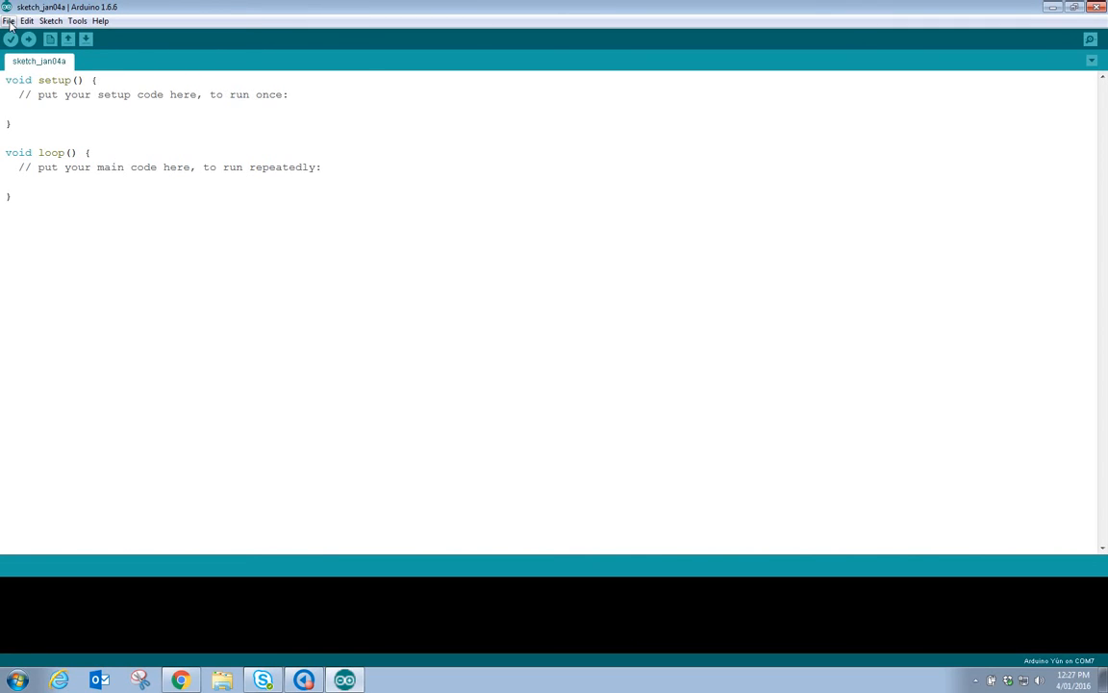
Step: Open the Bridge library's YunSerialTerminal example from File > Examples
click(8, 20)
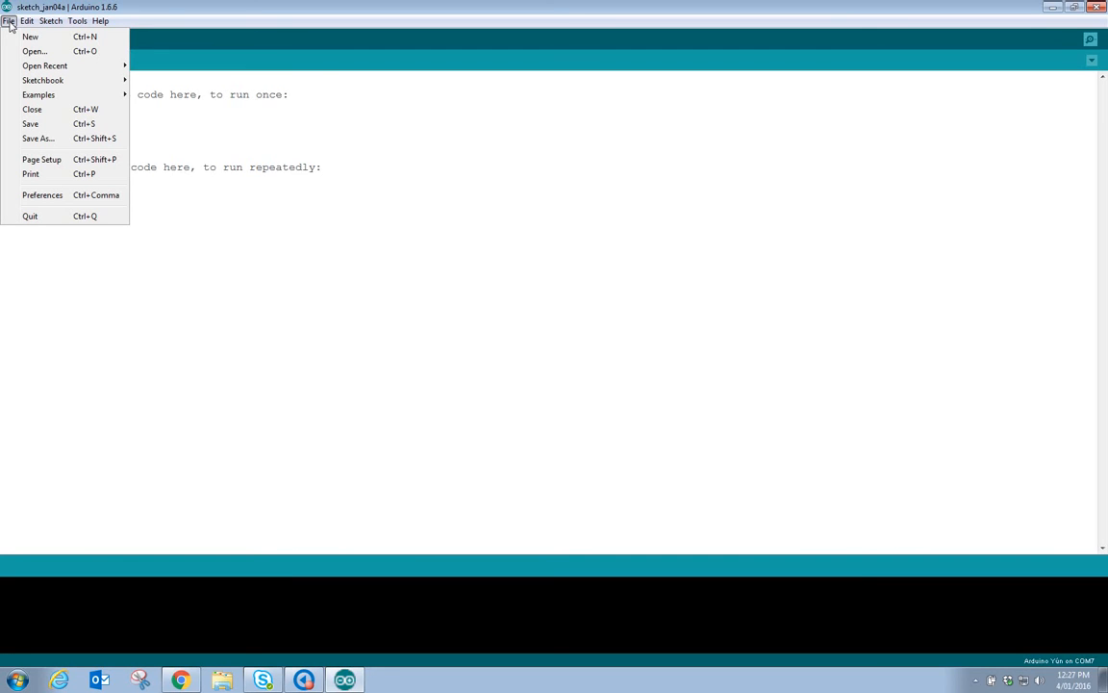
mouse_move(38, 94)
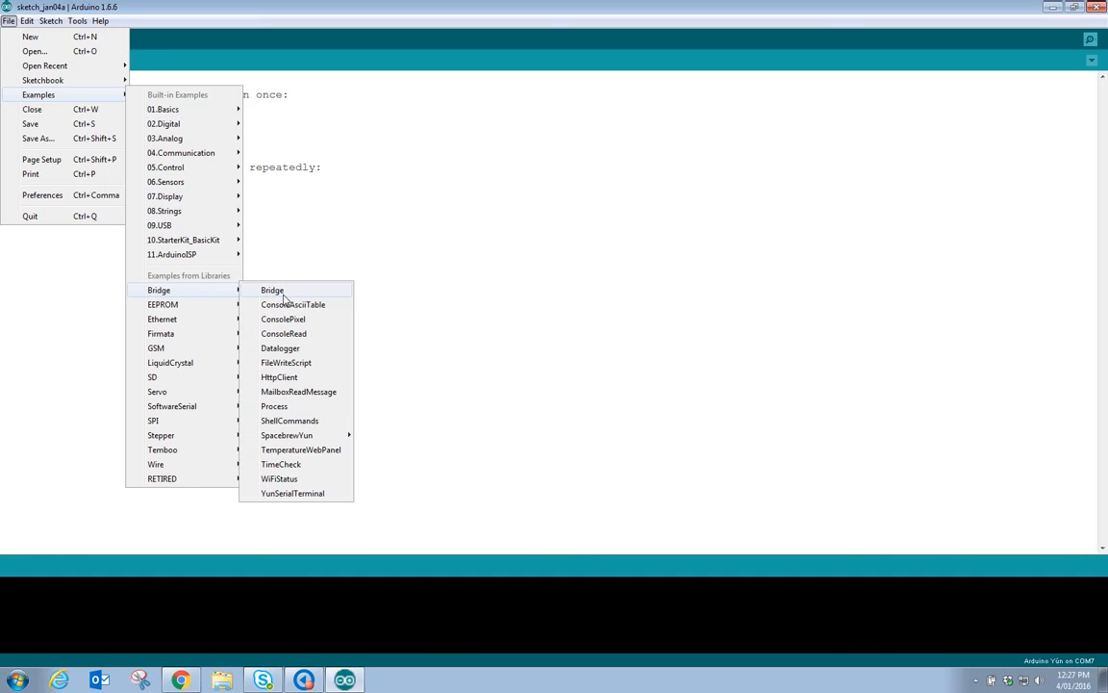
mouse_move(293, 492)
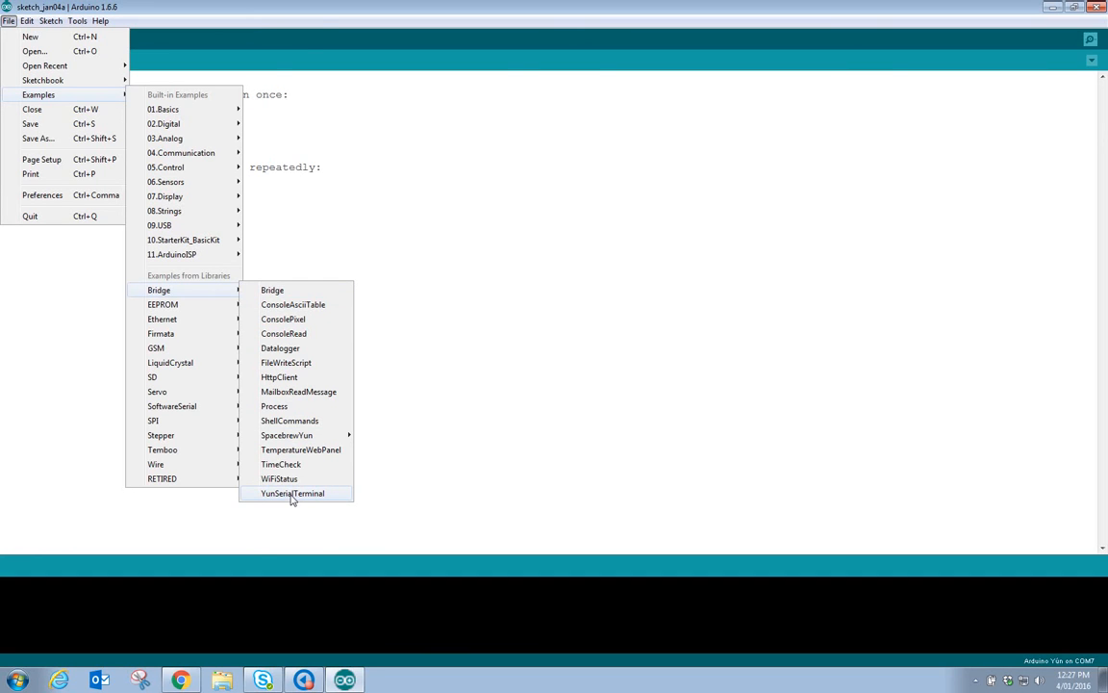
click(292, 493)
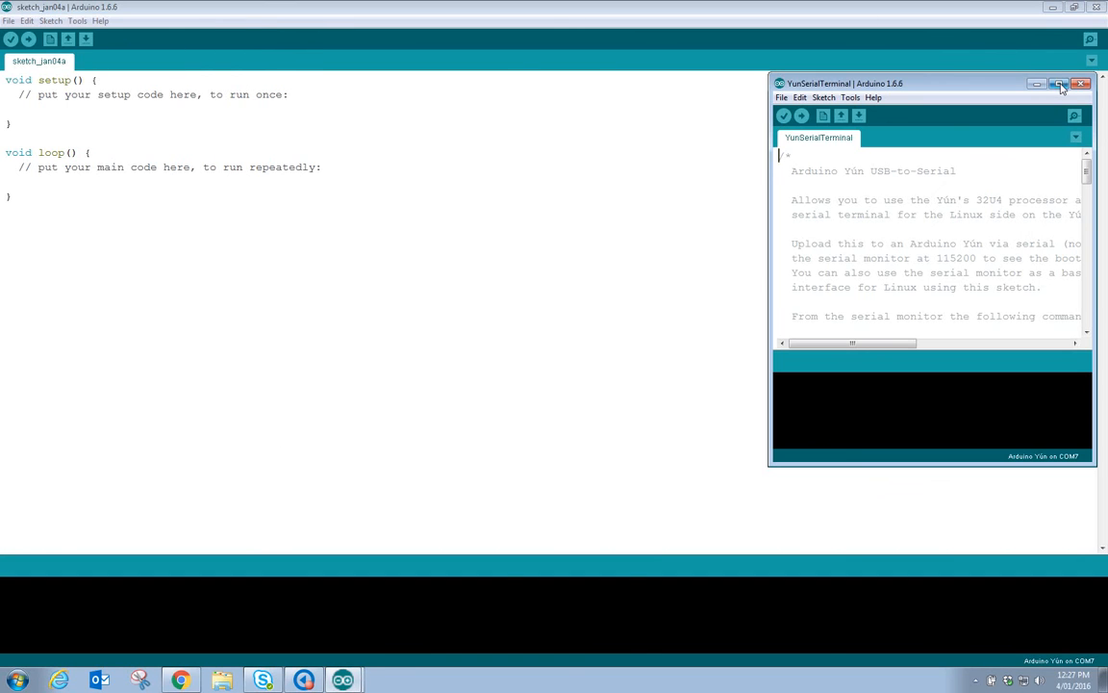
Step: Maximize YunSerialTerminal and highlight the comment about the Linux-side serial terminal
click(1058, 84)
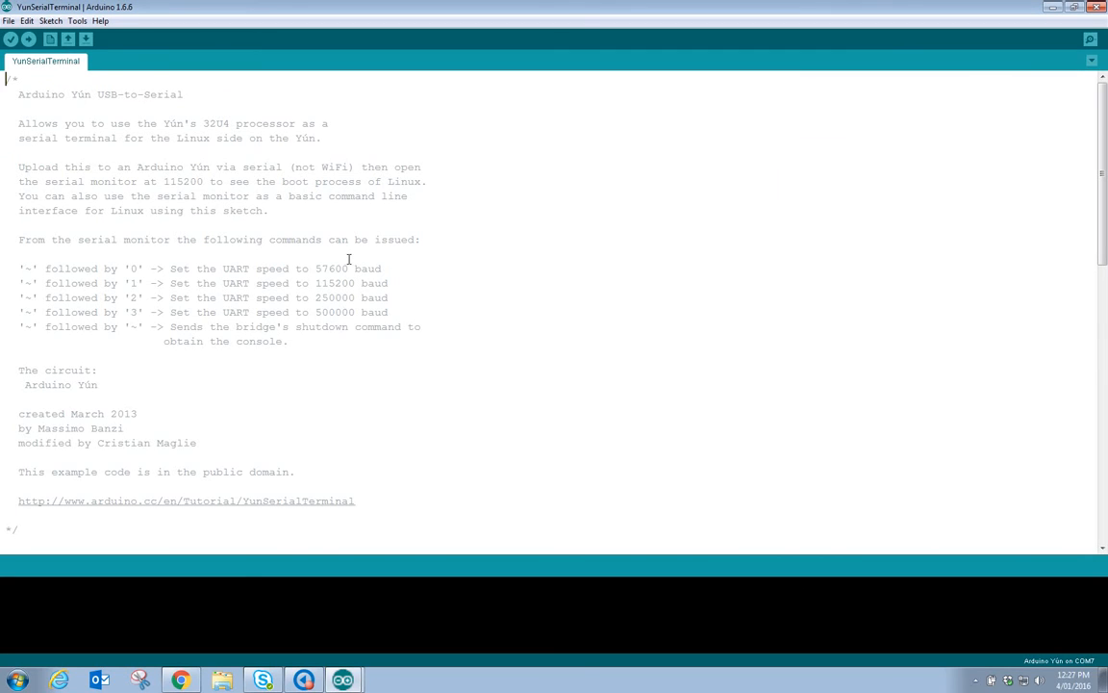
mouse_move(210, 131)
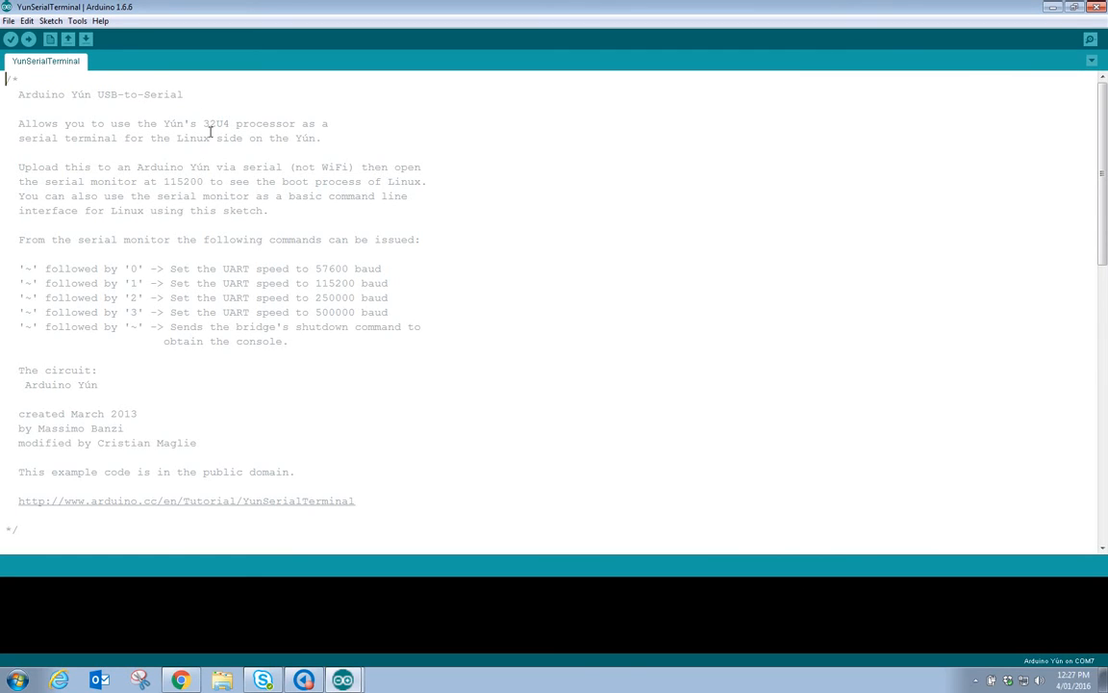
mouse_move(41, 127)
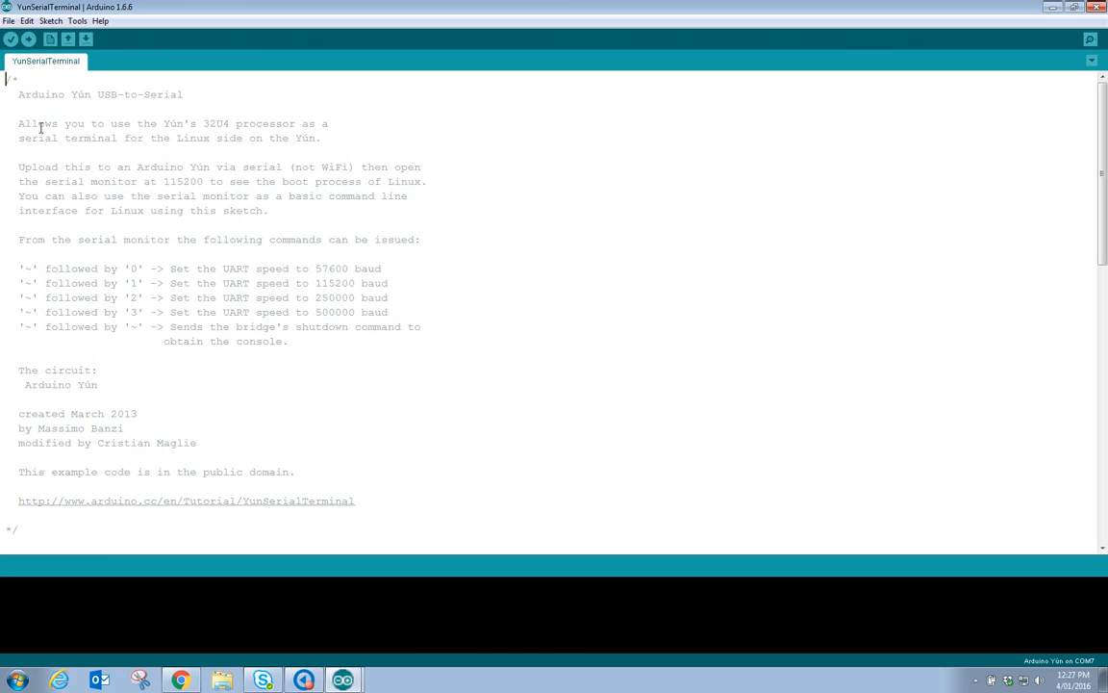
mouse_move(194, 127)
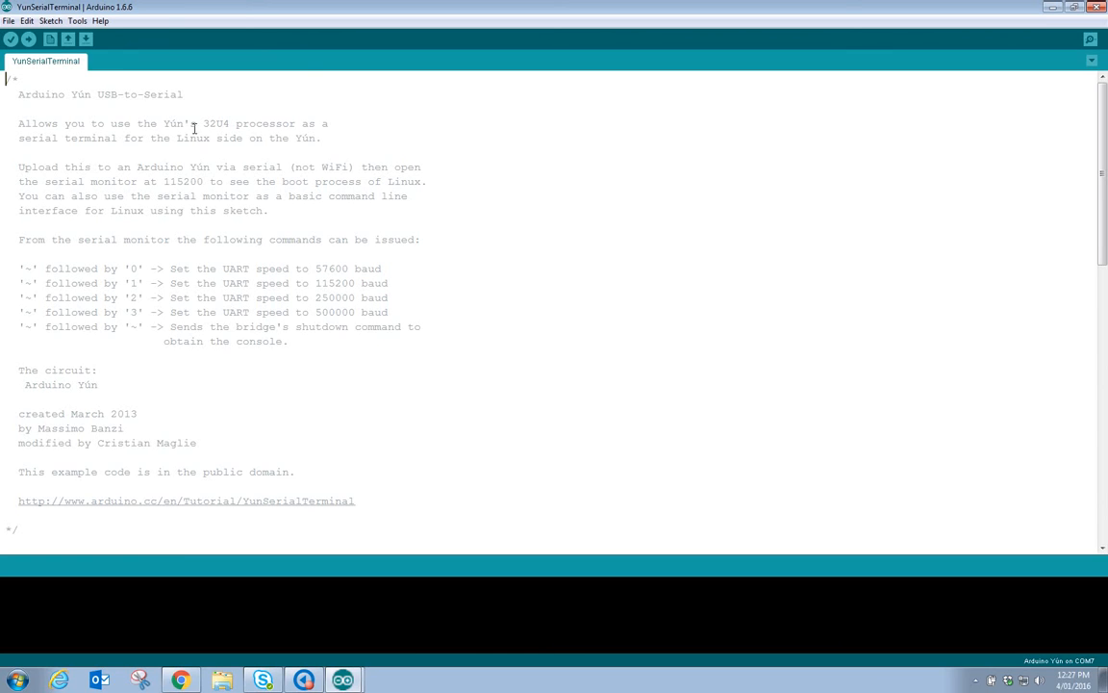
double_click(216, 123)
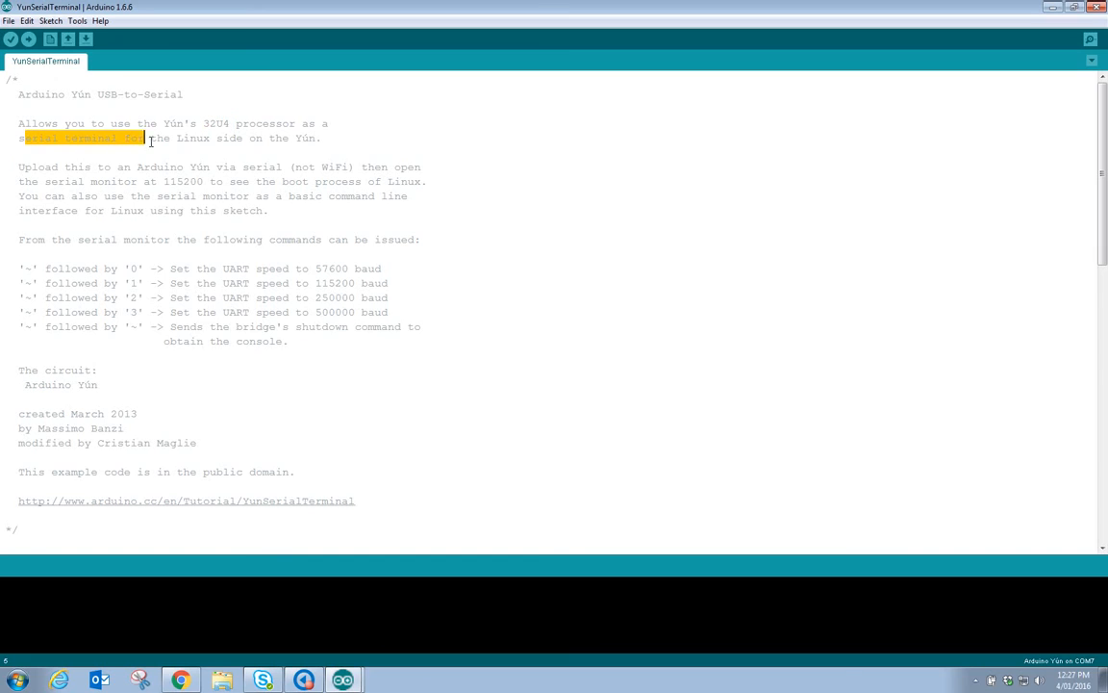
drag(144, 138, 322, 138)
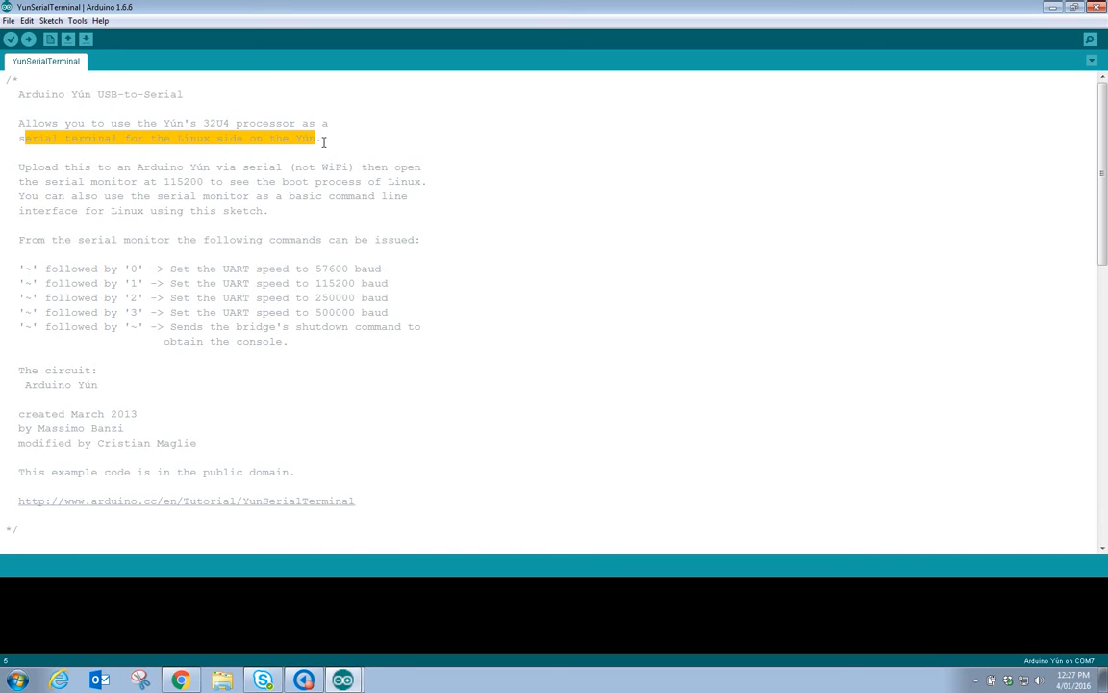
mouse_move(441, 135)
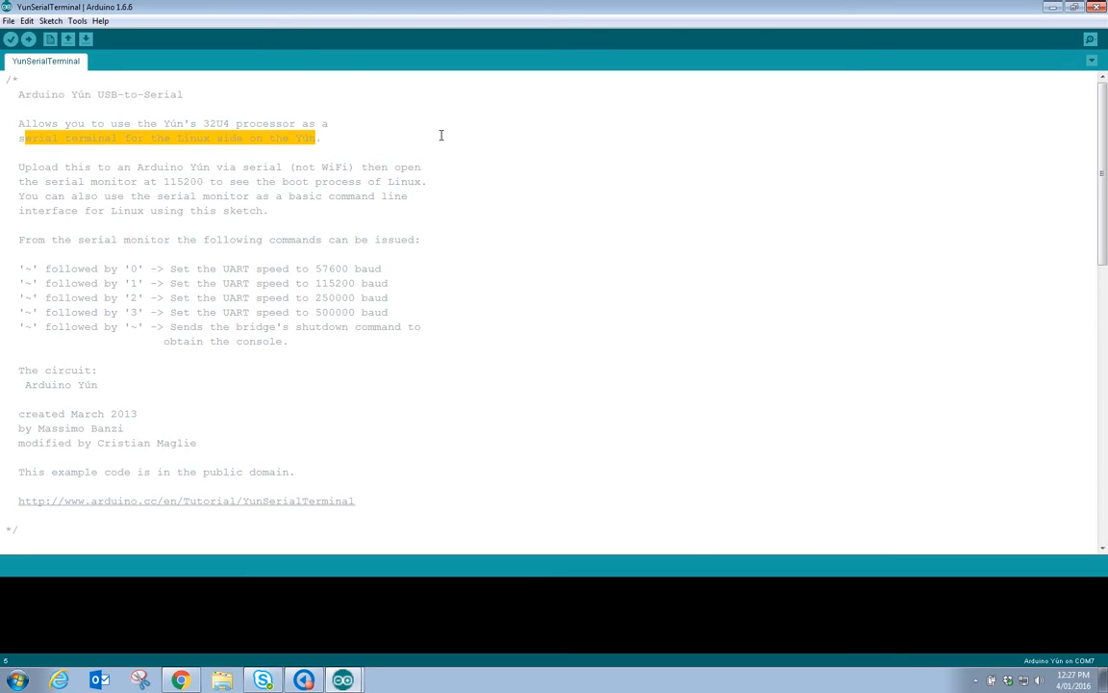
mouse_move(11, 39)
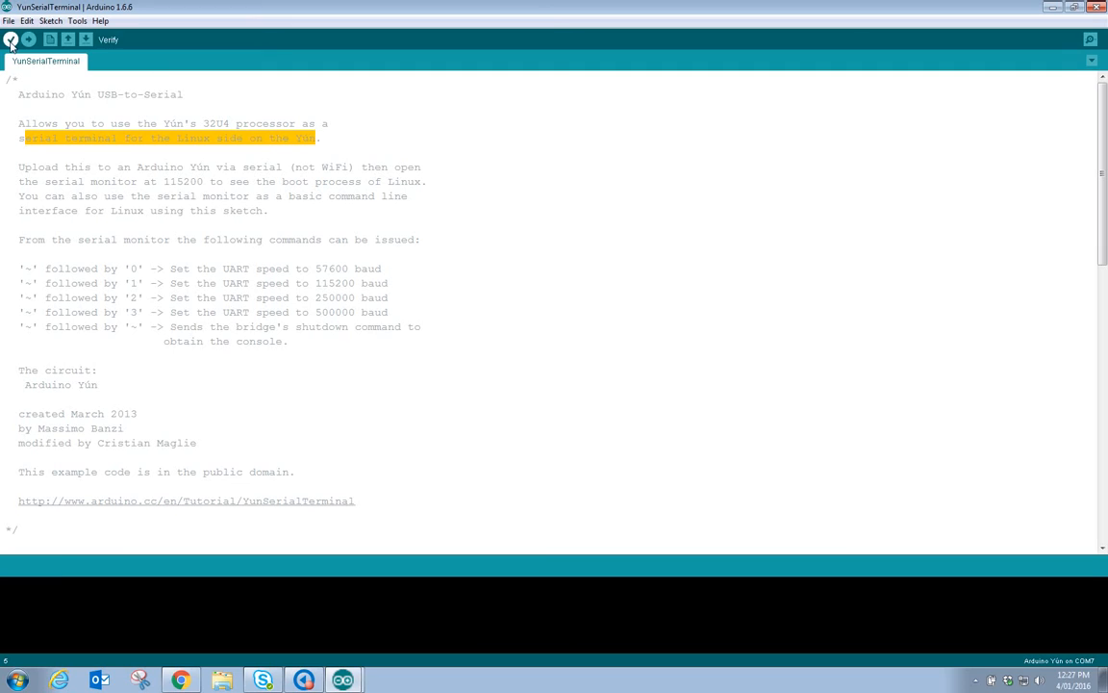
Step: Upload YunSerialTerminal to the Yún on COM7 and dismiss the library update notice
click(12, 40)
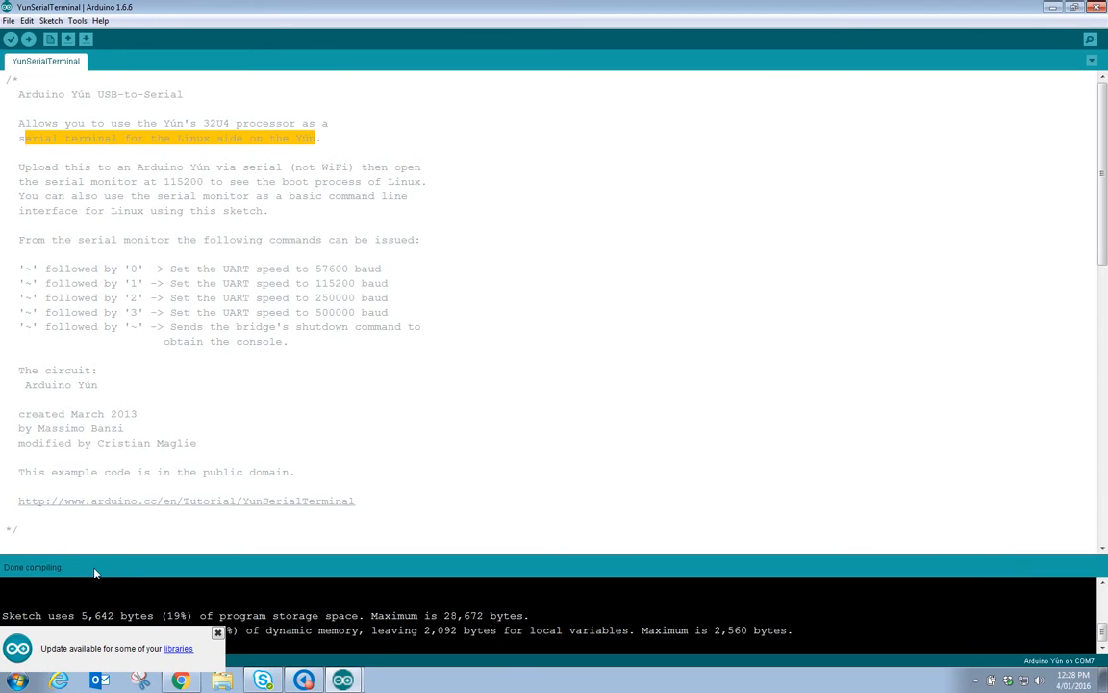
click(217, 632)
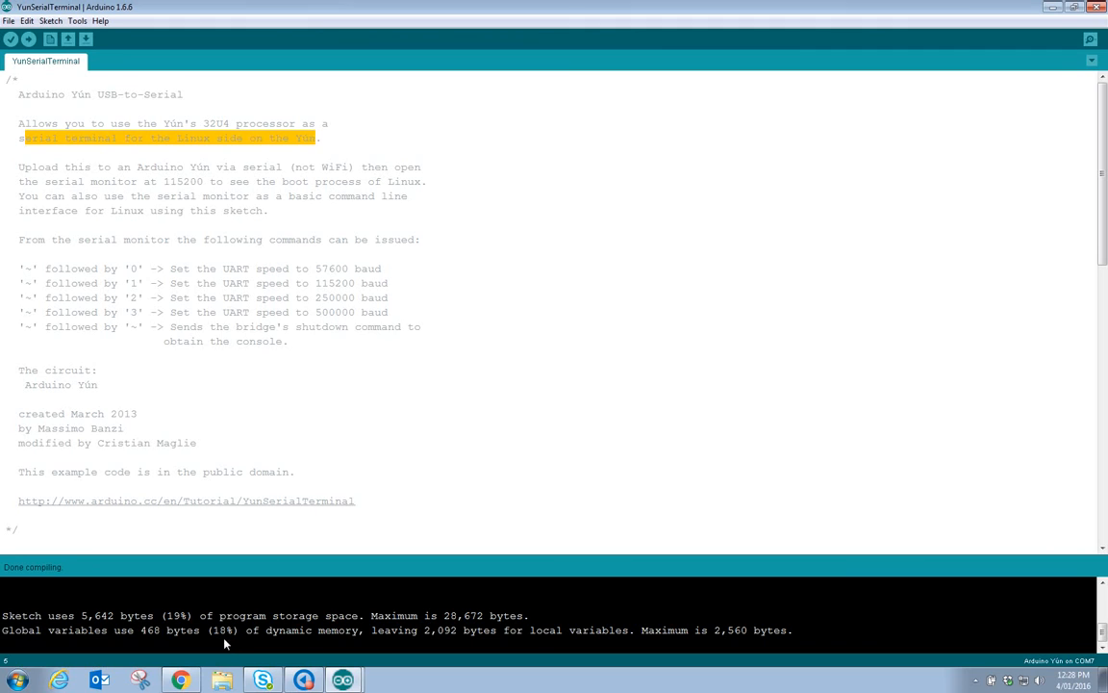
mouse_move(28, 40)
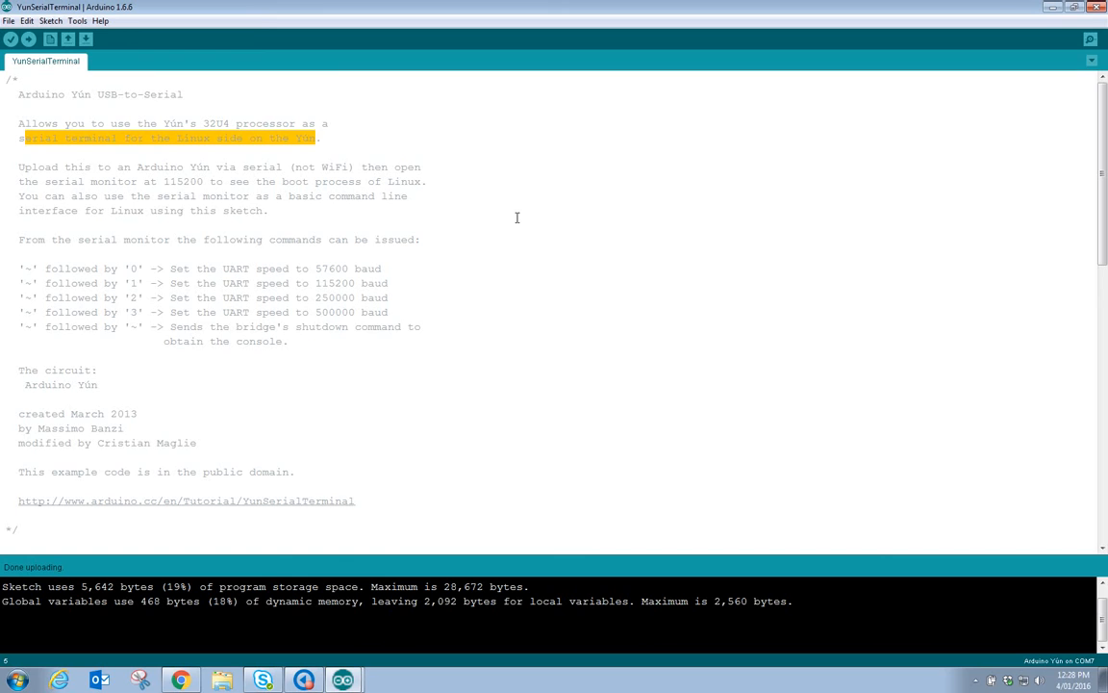
Step: Open the Yún's serial monitor, send an empty line, and set line ending to Newline
click(77, 20)
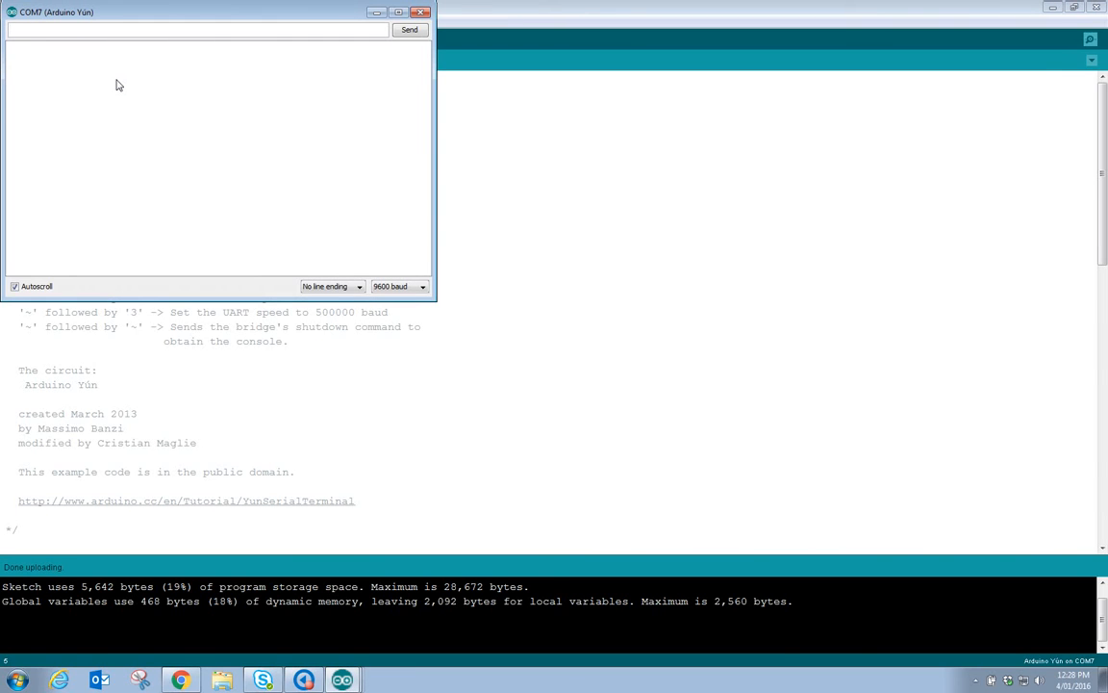
click(409, 29)
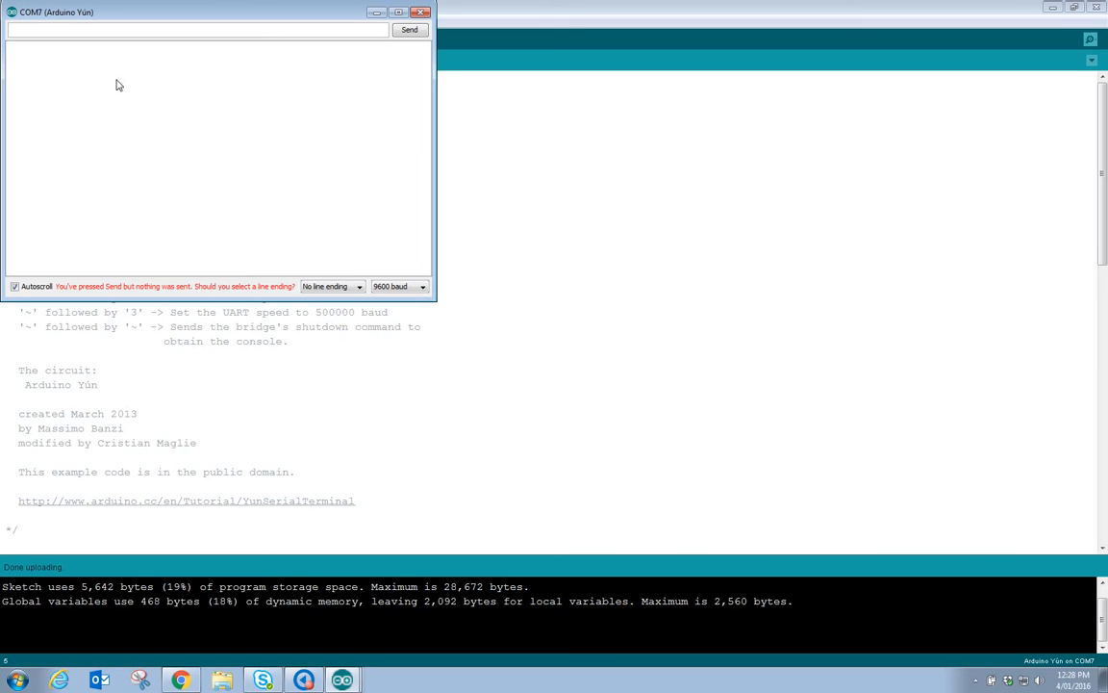
mouse_move(133, 294)
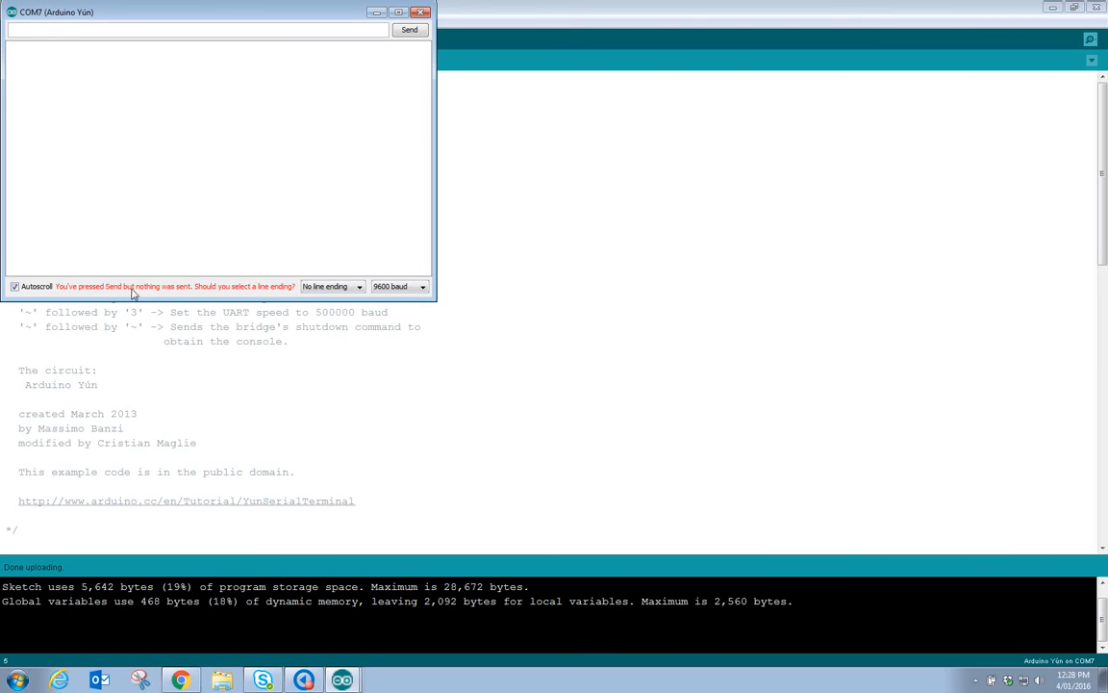
mouse_move(266, 296)
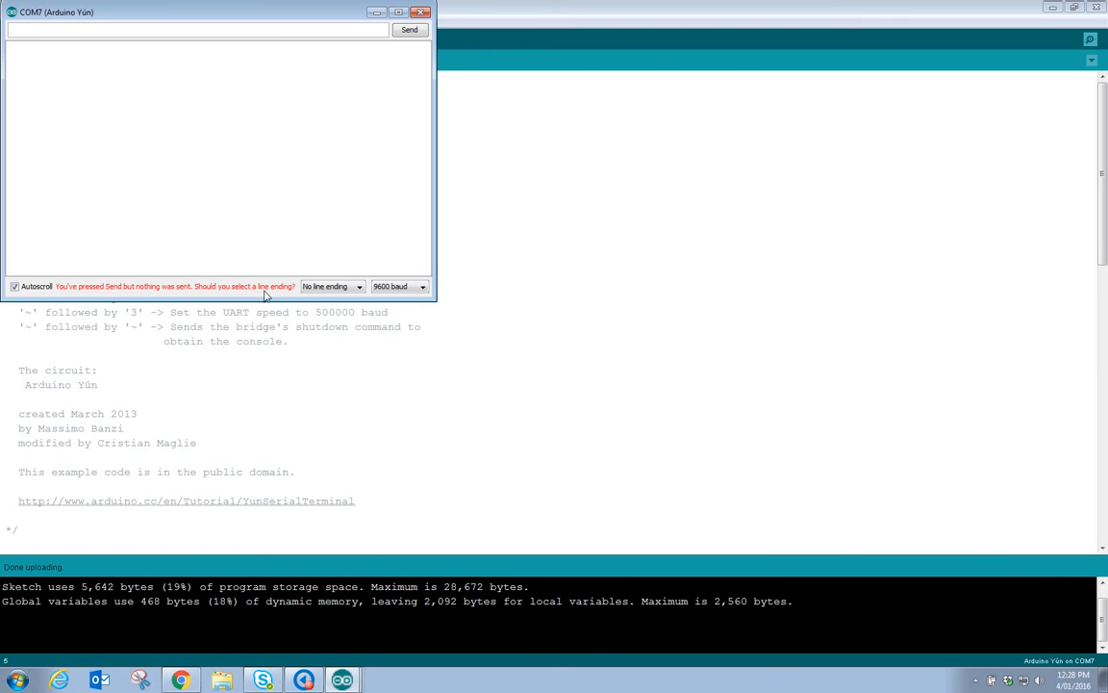
click(332, 285)
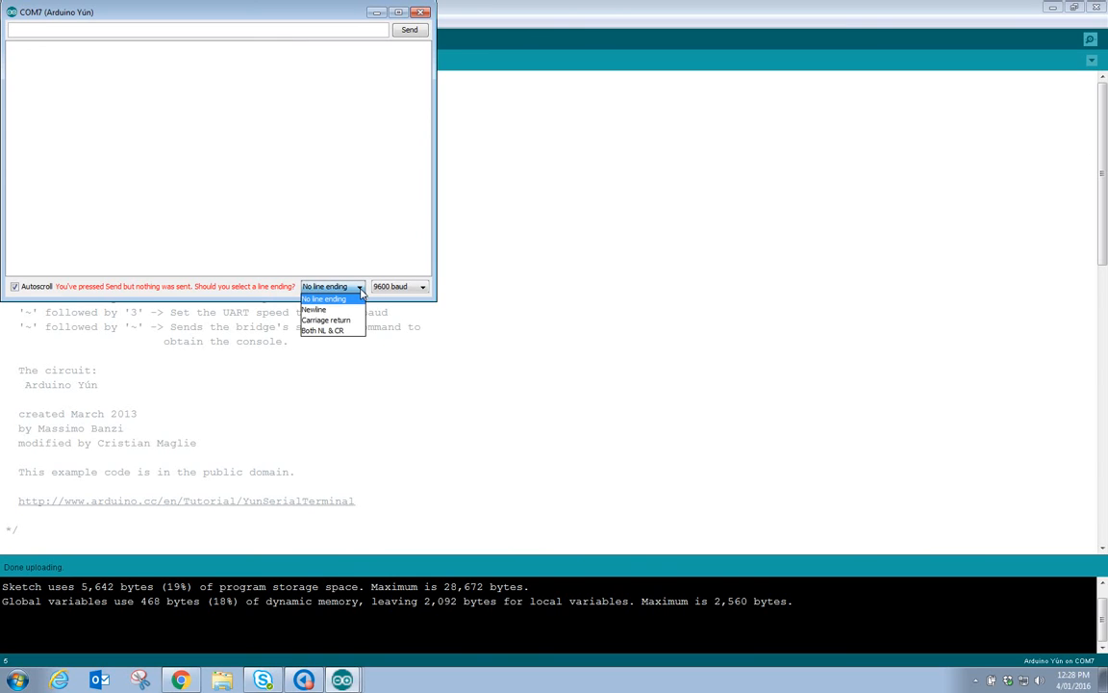
click(313, 309)
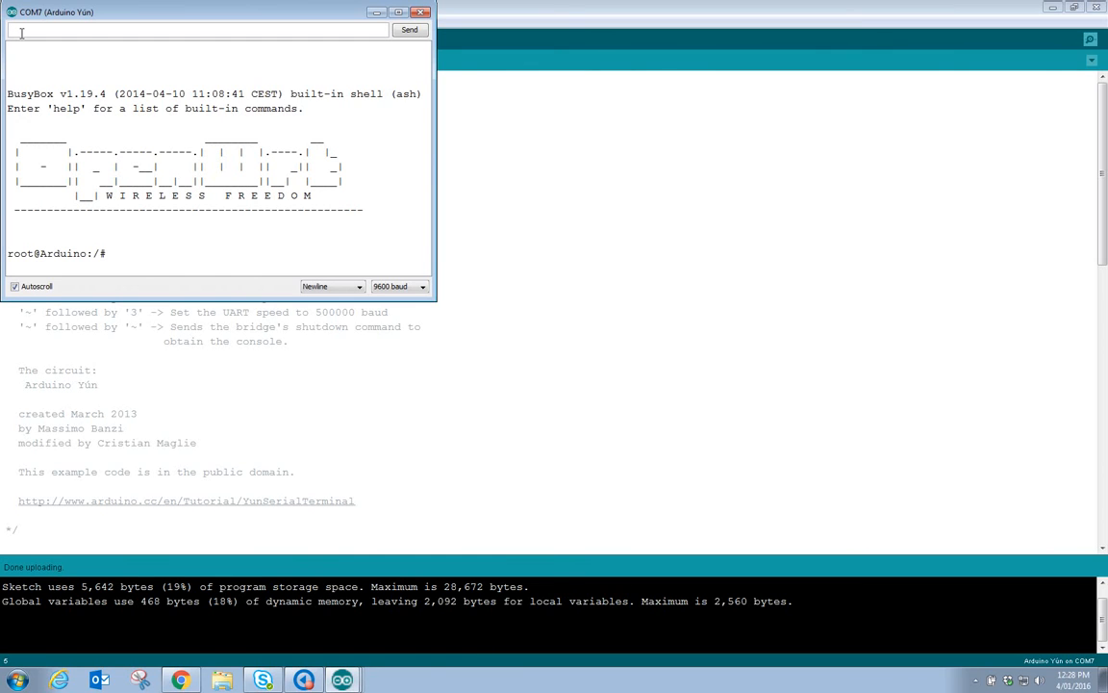
mouse_move(122, 189)
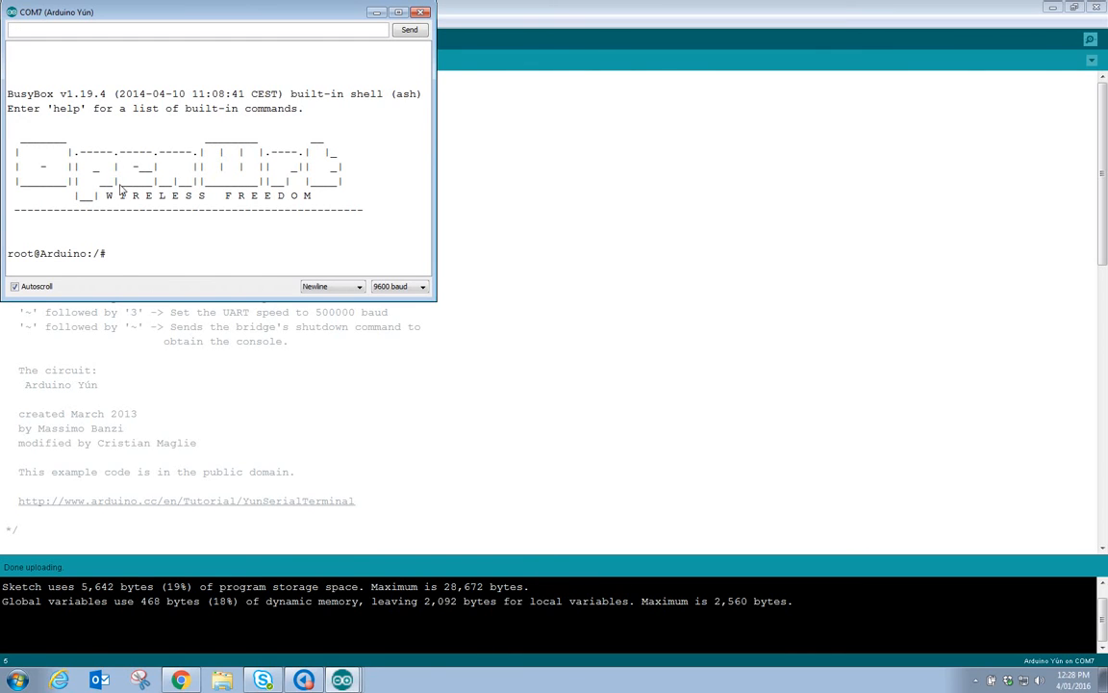
mouse_move(119, 259)
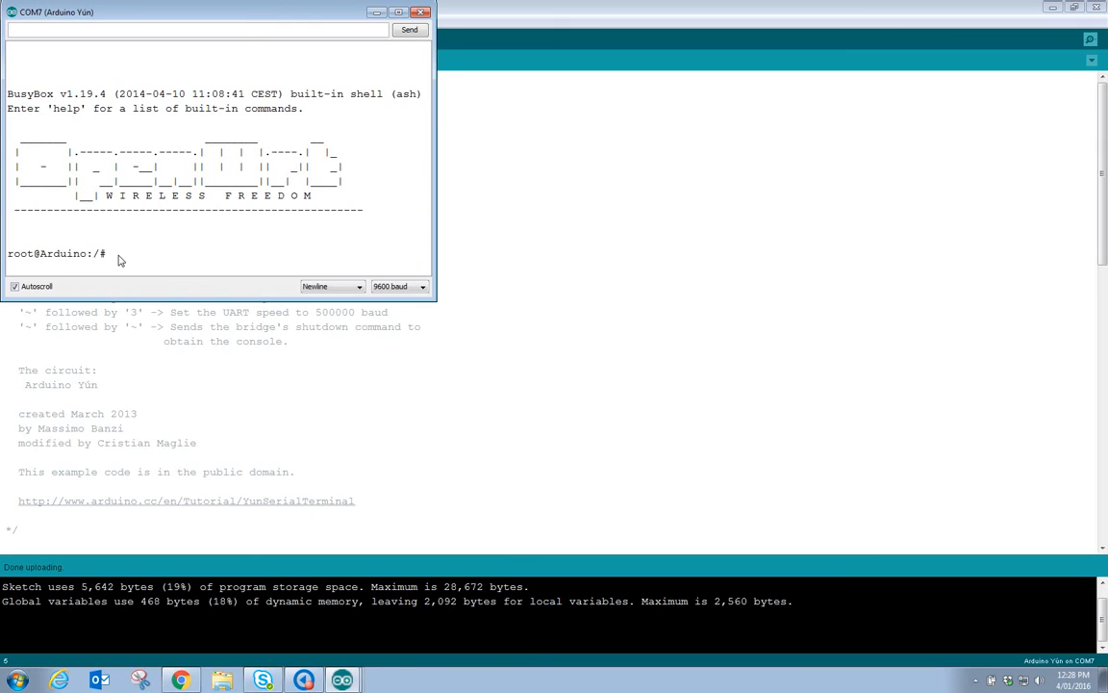
mouse_move(113, 261)
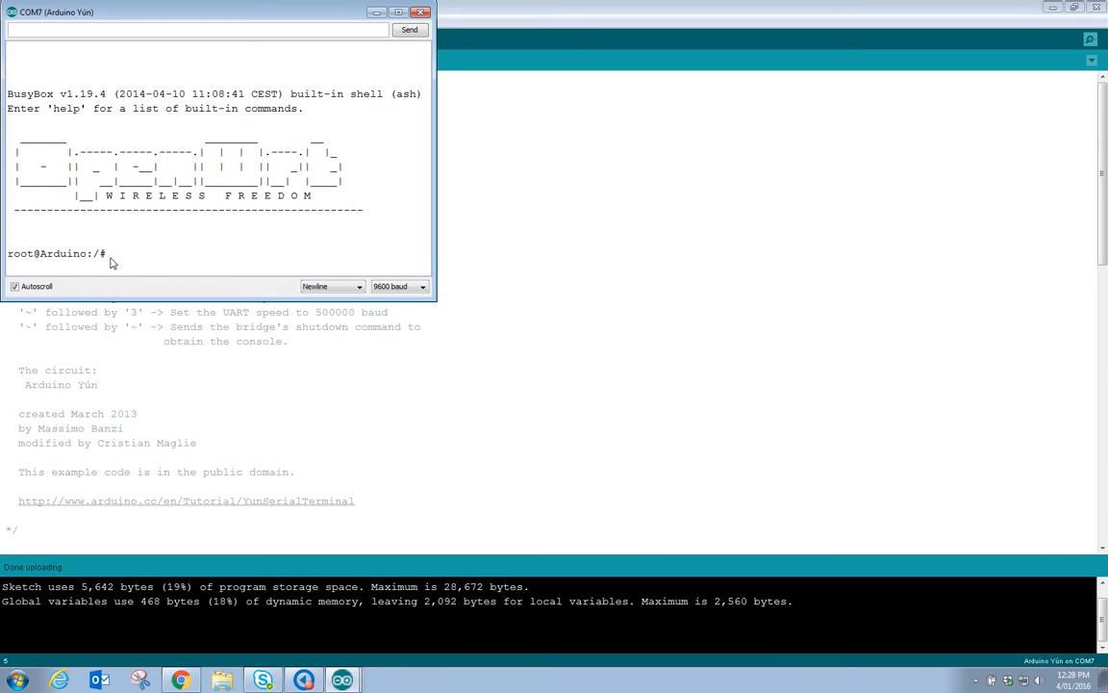
mouse_move(32, 50)
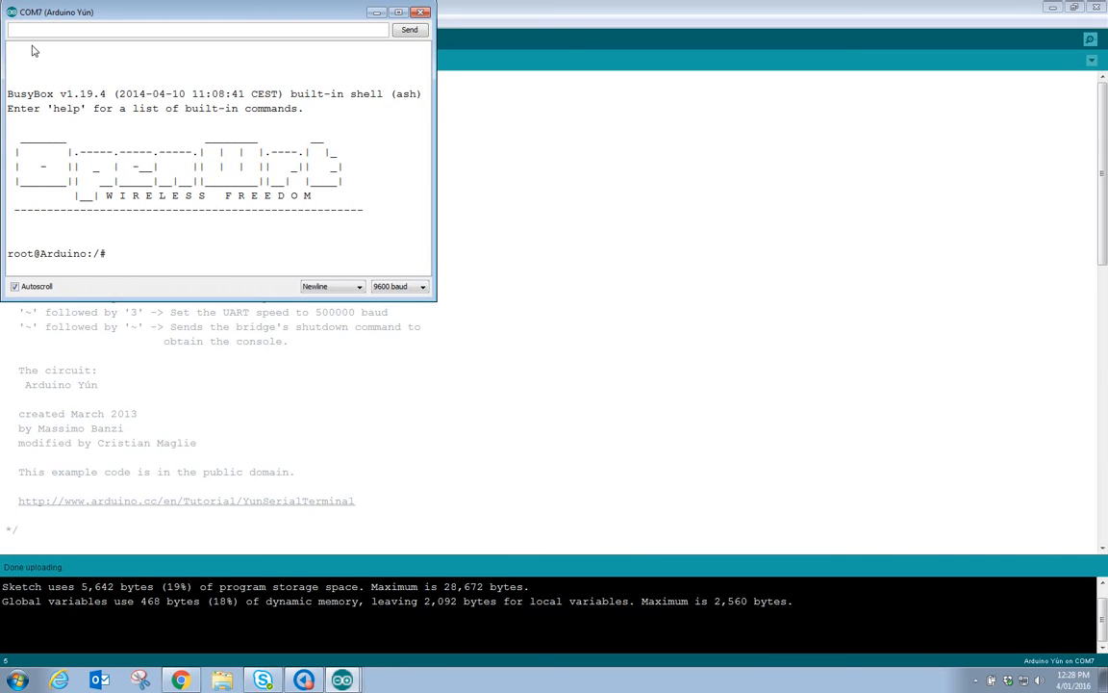
mouse_move(65, 262)
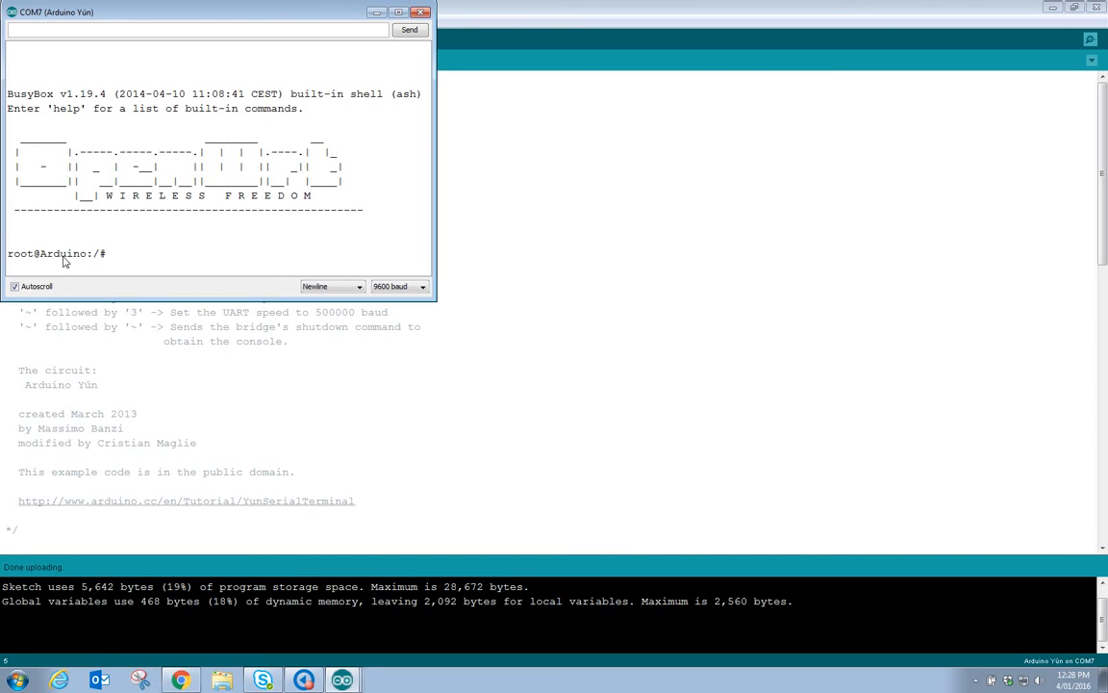
mouse_move(96, 262)
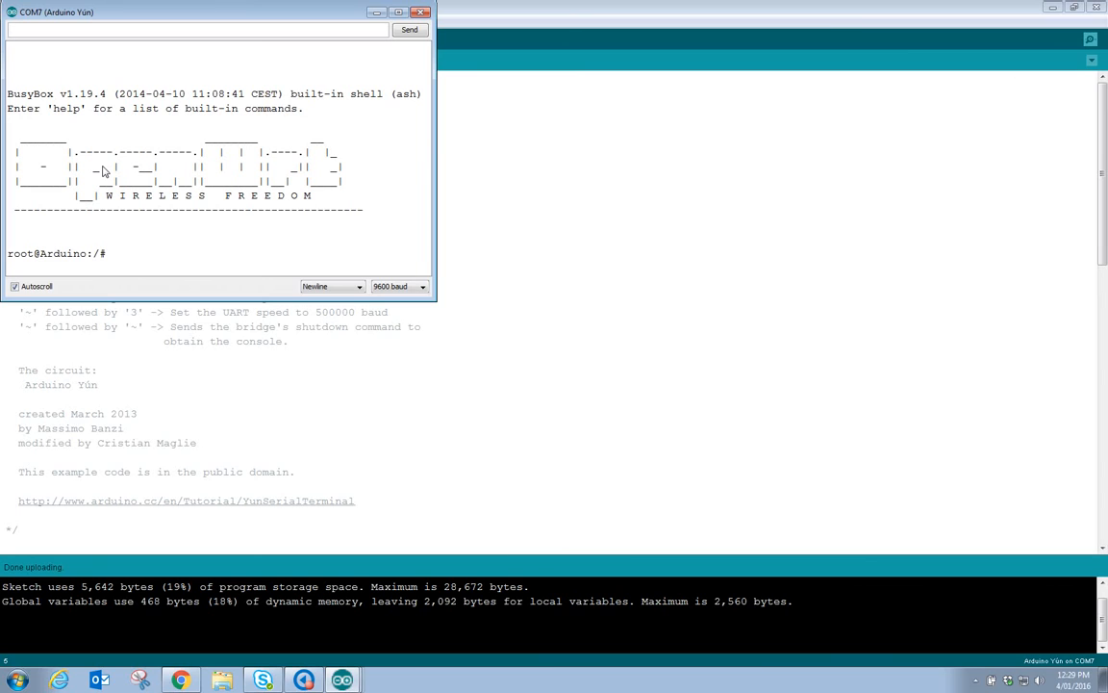
Step: Send 'passwd' through the serial monitor, then enter and confirm the new root password
text(passwd)
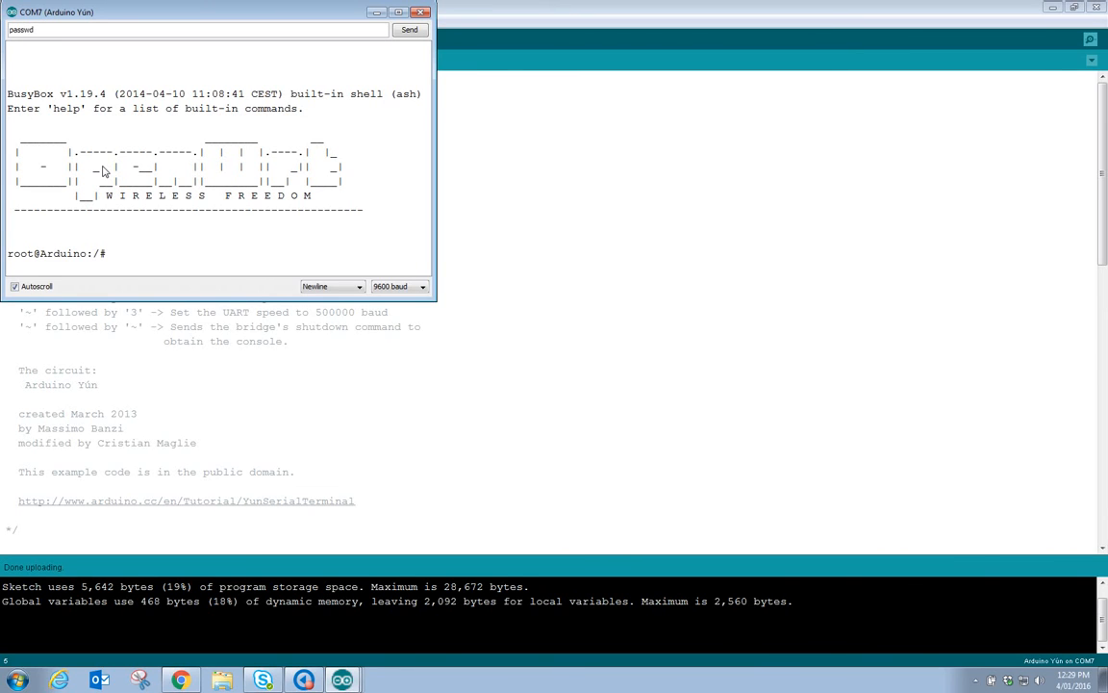
click(409, 29)
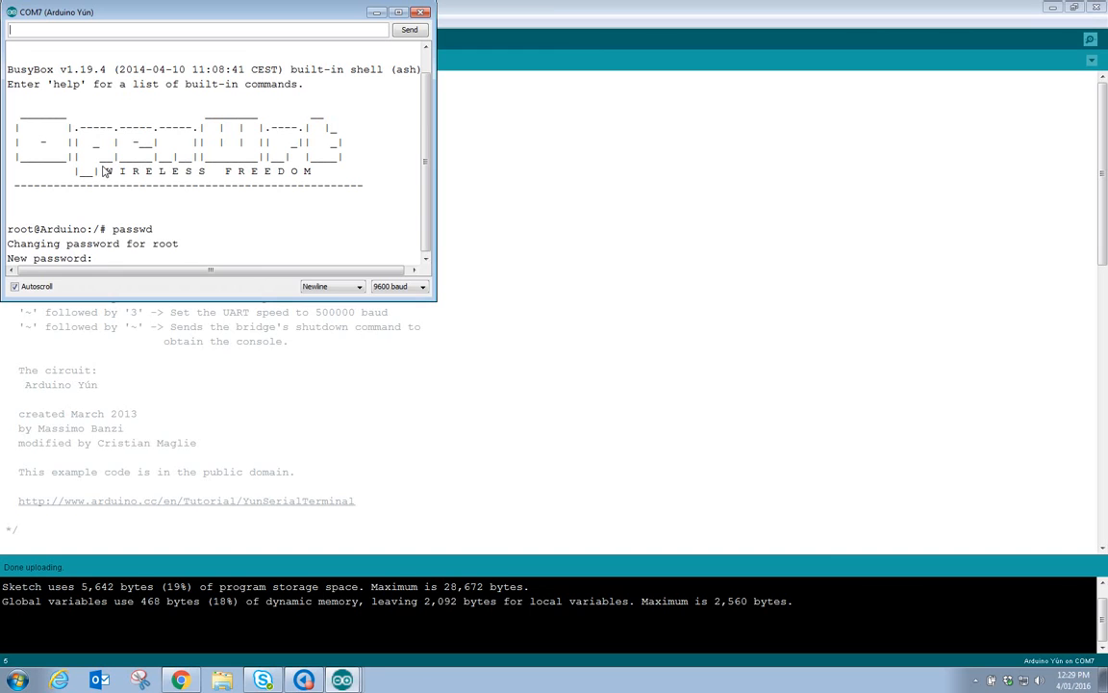
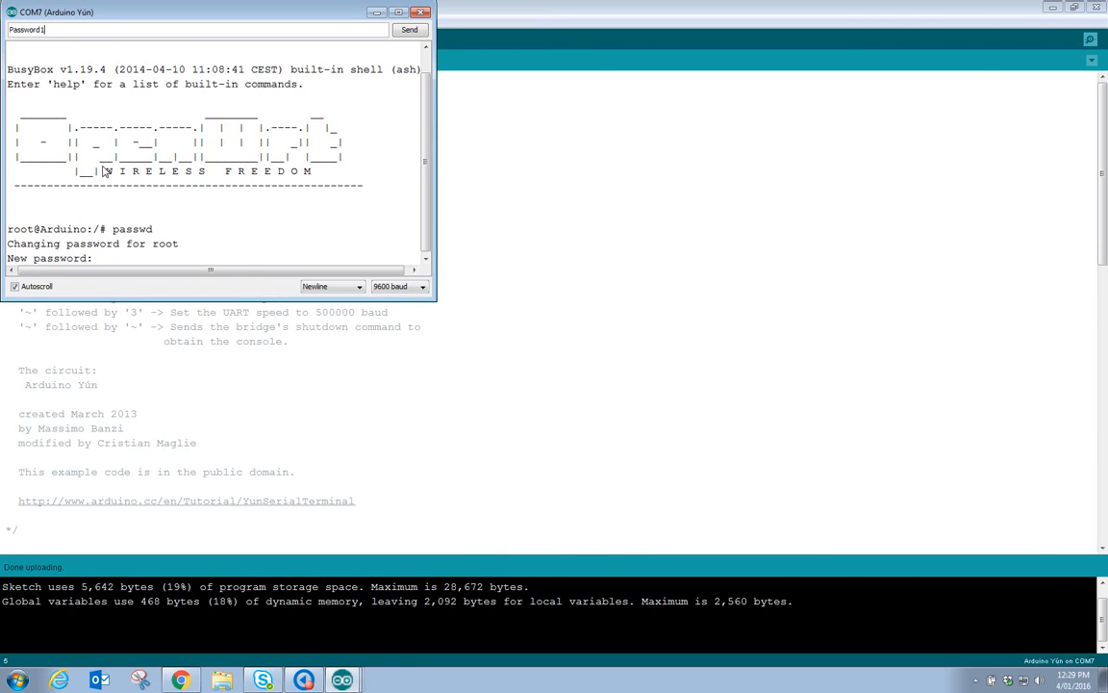
click(409, 29)
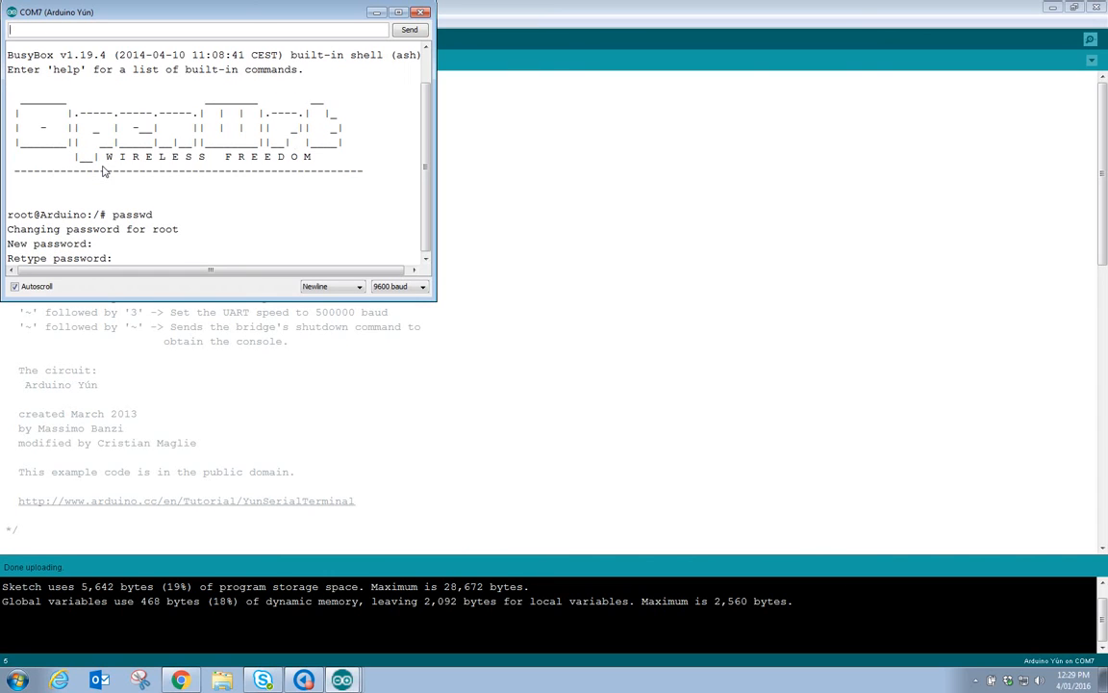
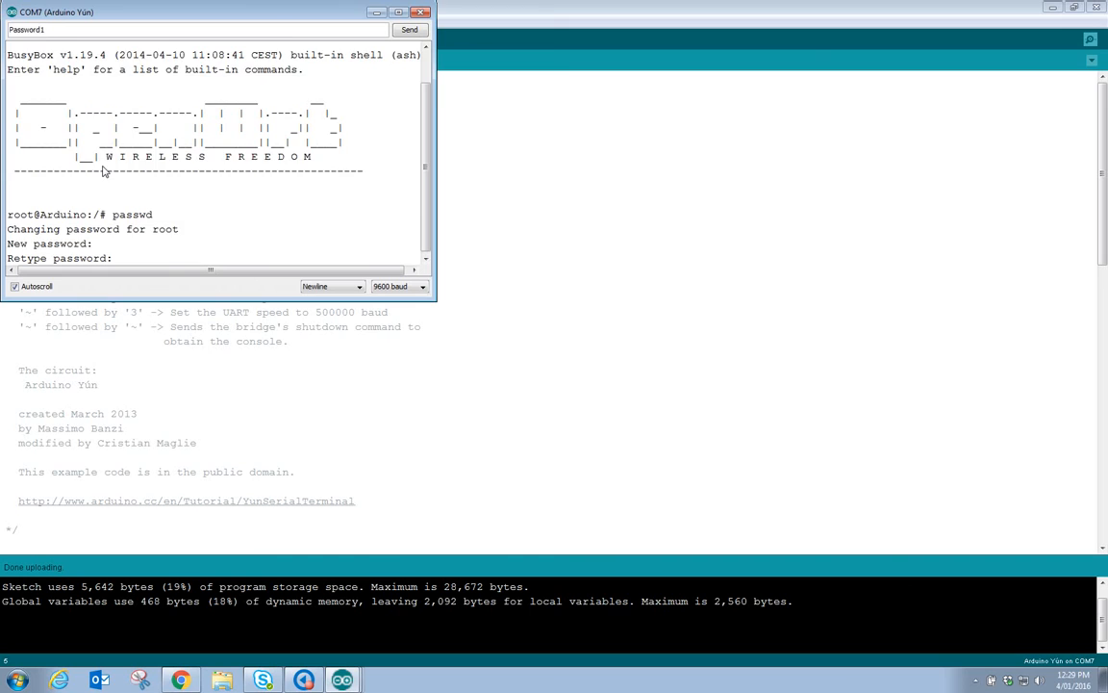
click(409, 29)
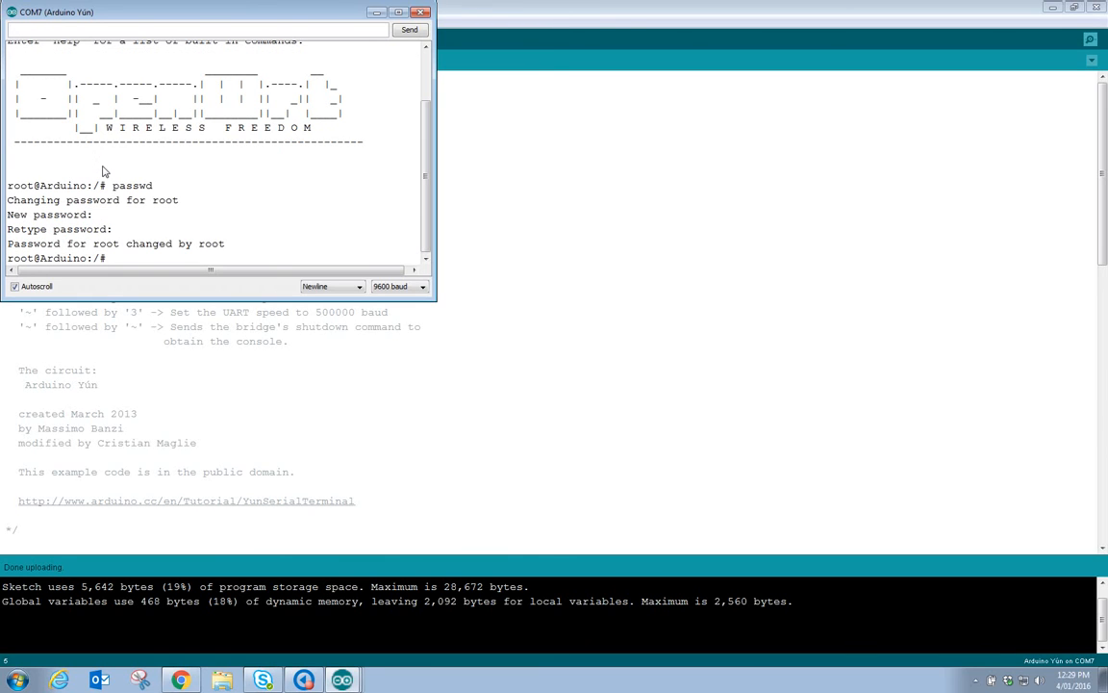